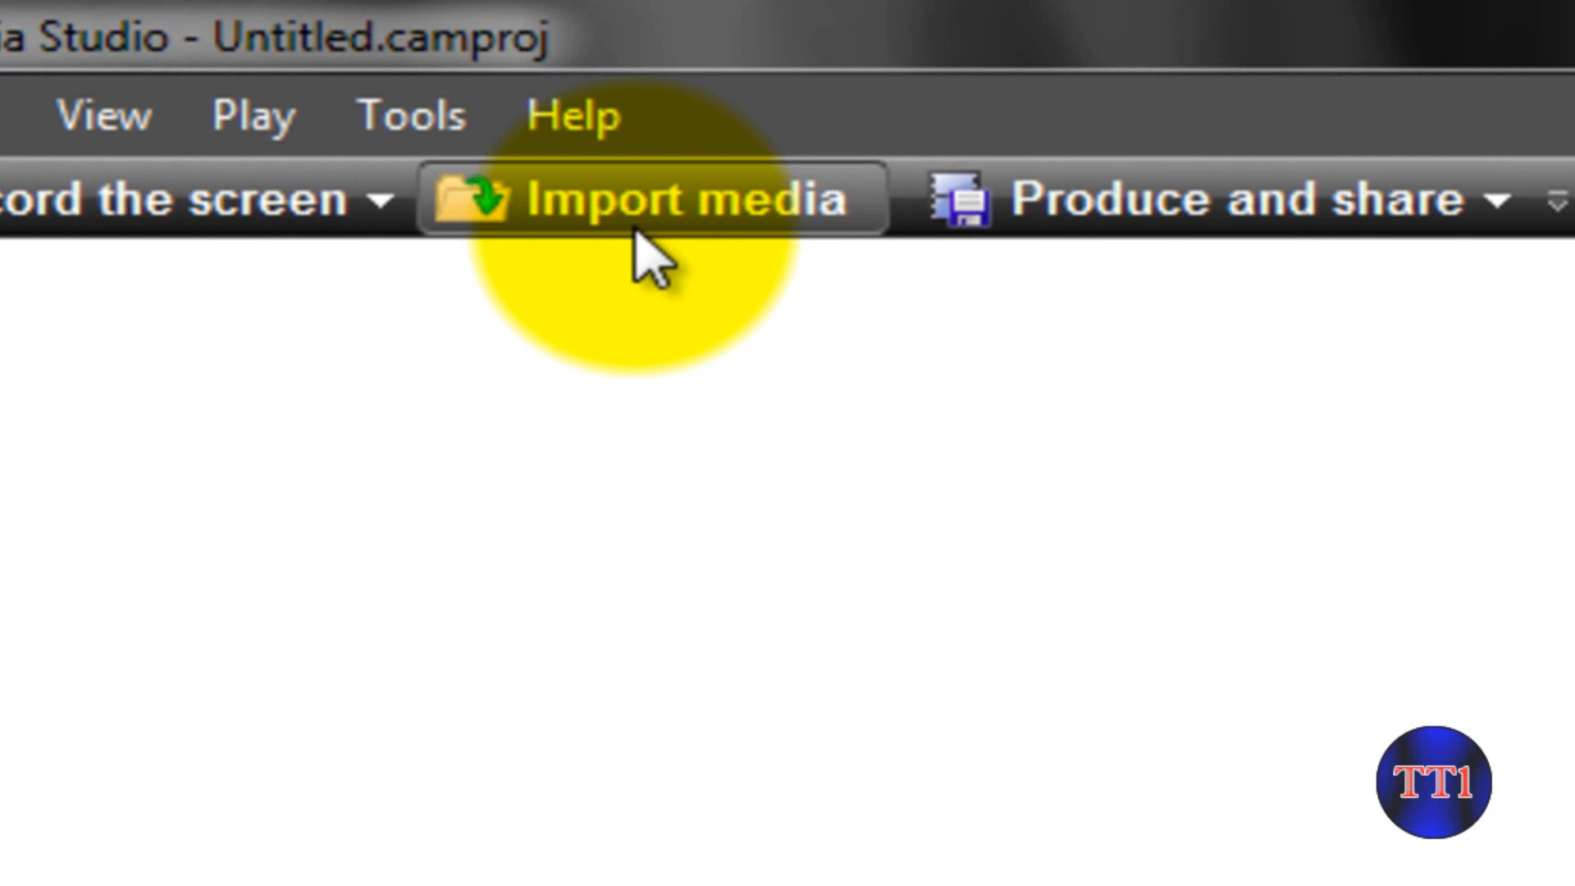
- Import the capture-1 recording into the project's media
left_click(656, 197)
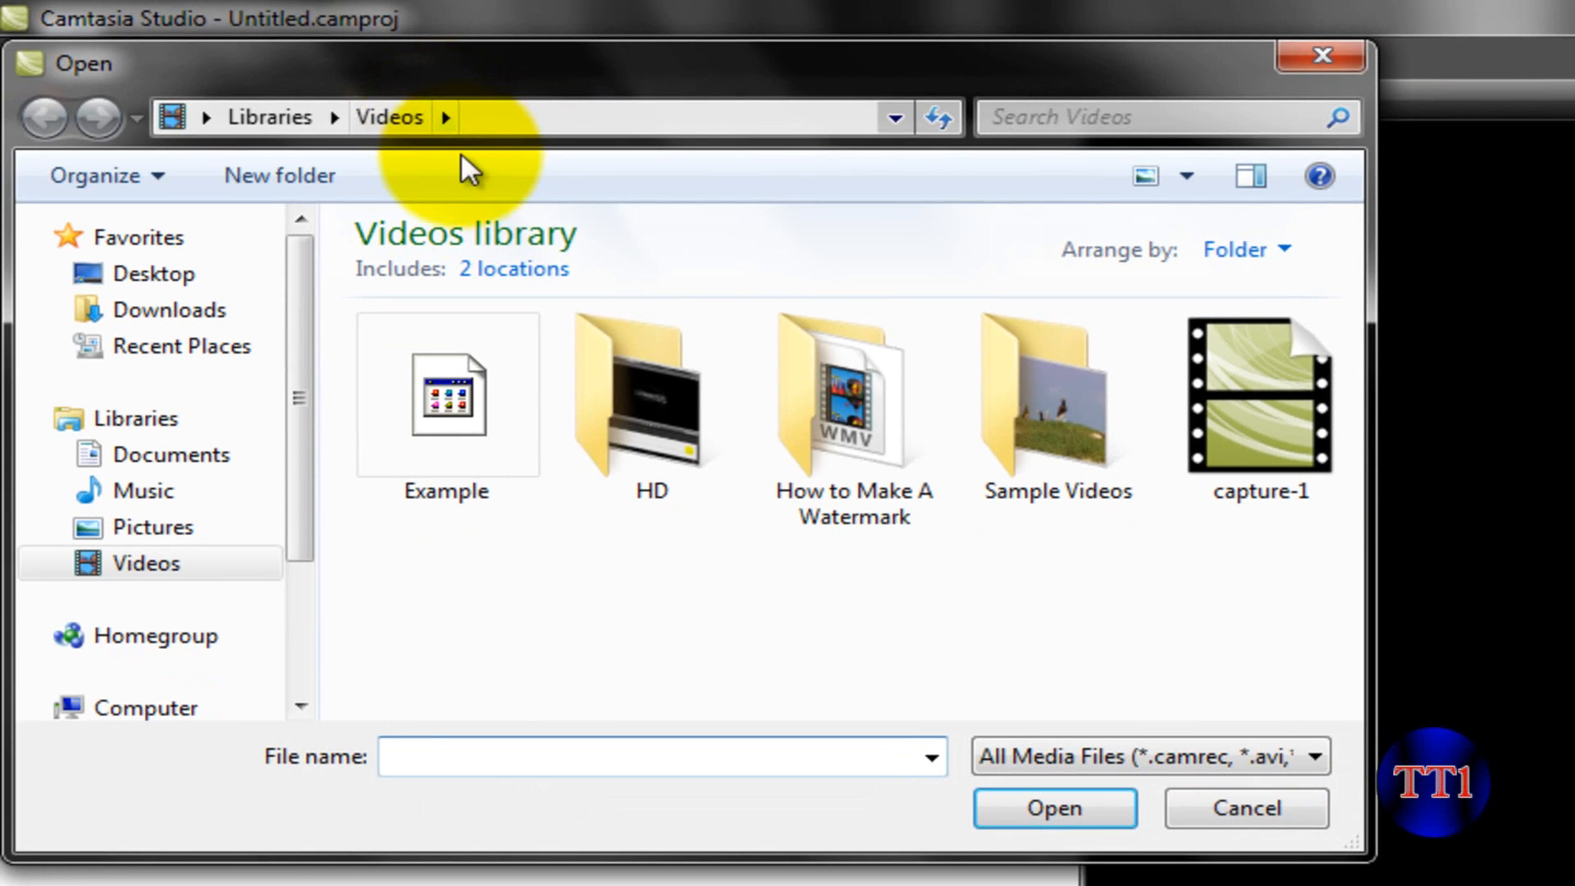
left_click(1260, 407)
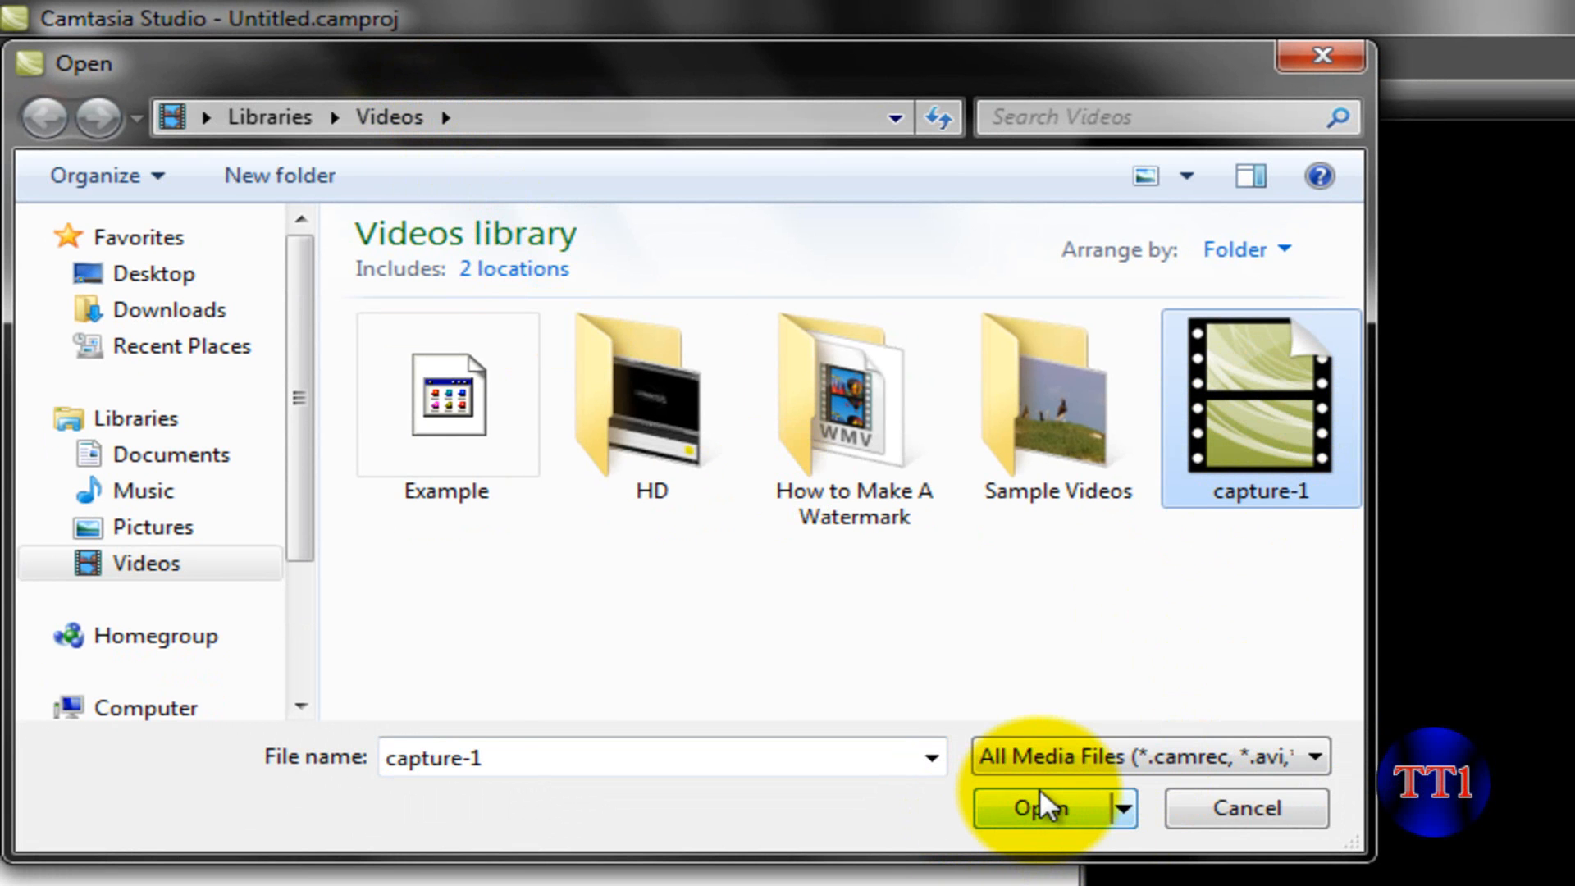
left_click(1039, 807)
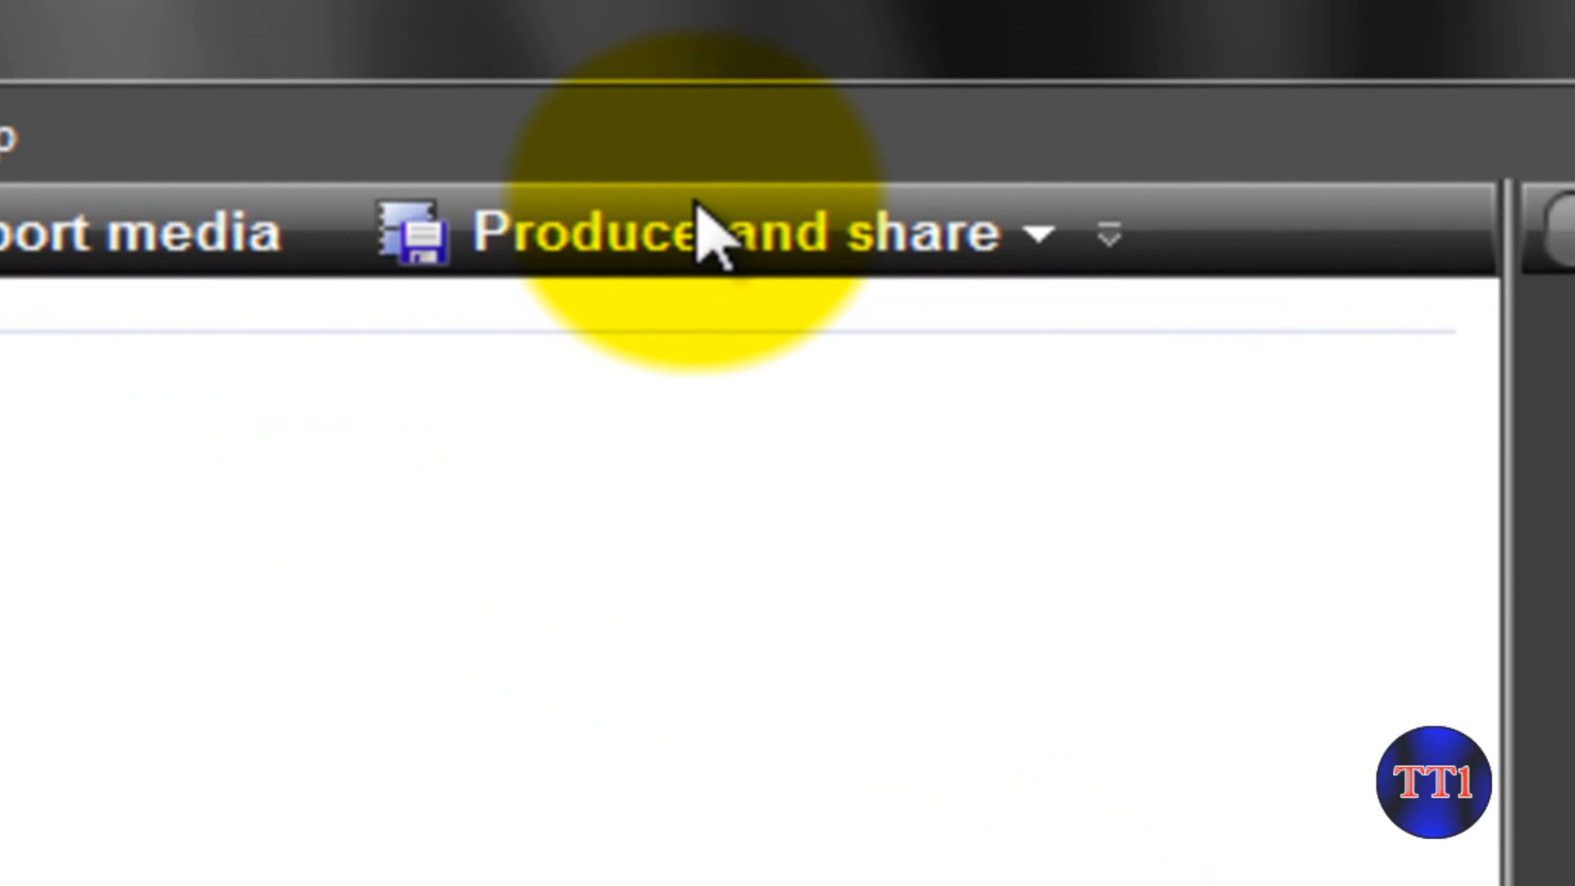
- From Produce and share, choose Add / Edit preset to open the preset manager
left_click(703, 231)
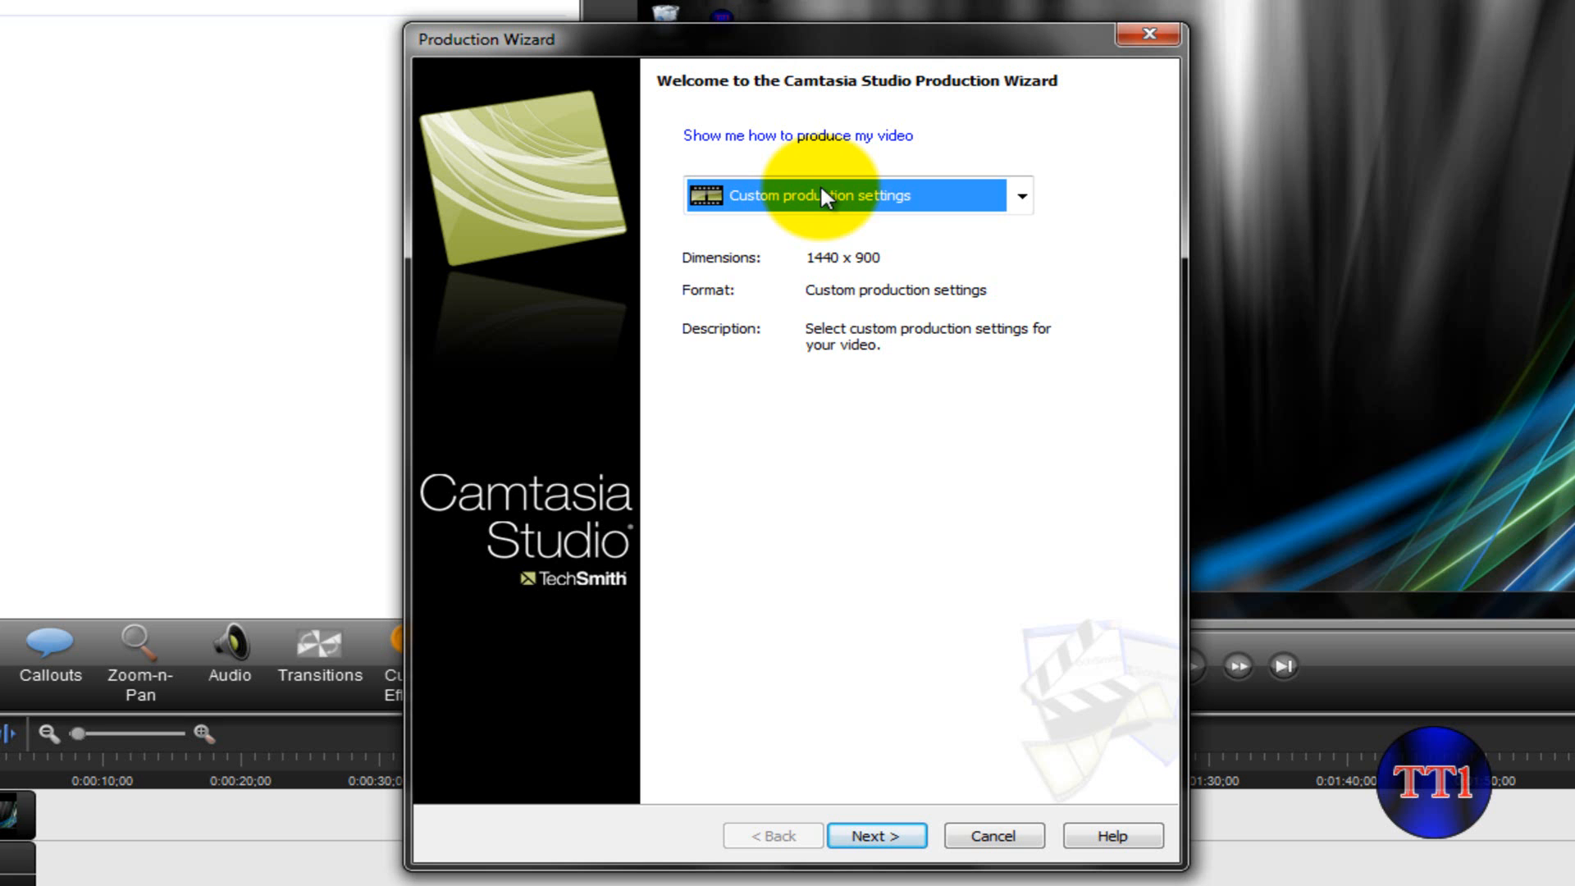
left_click(1021, 195)
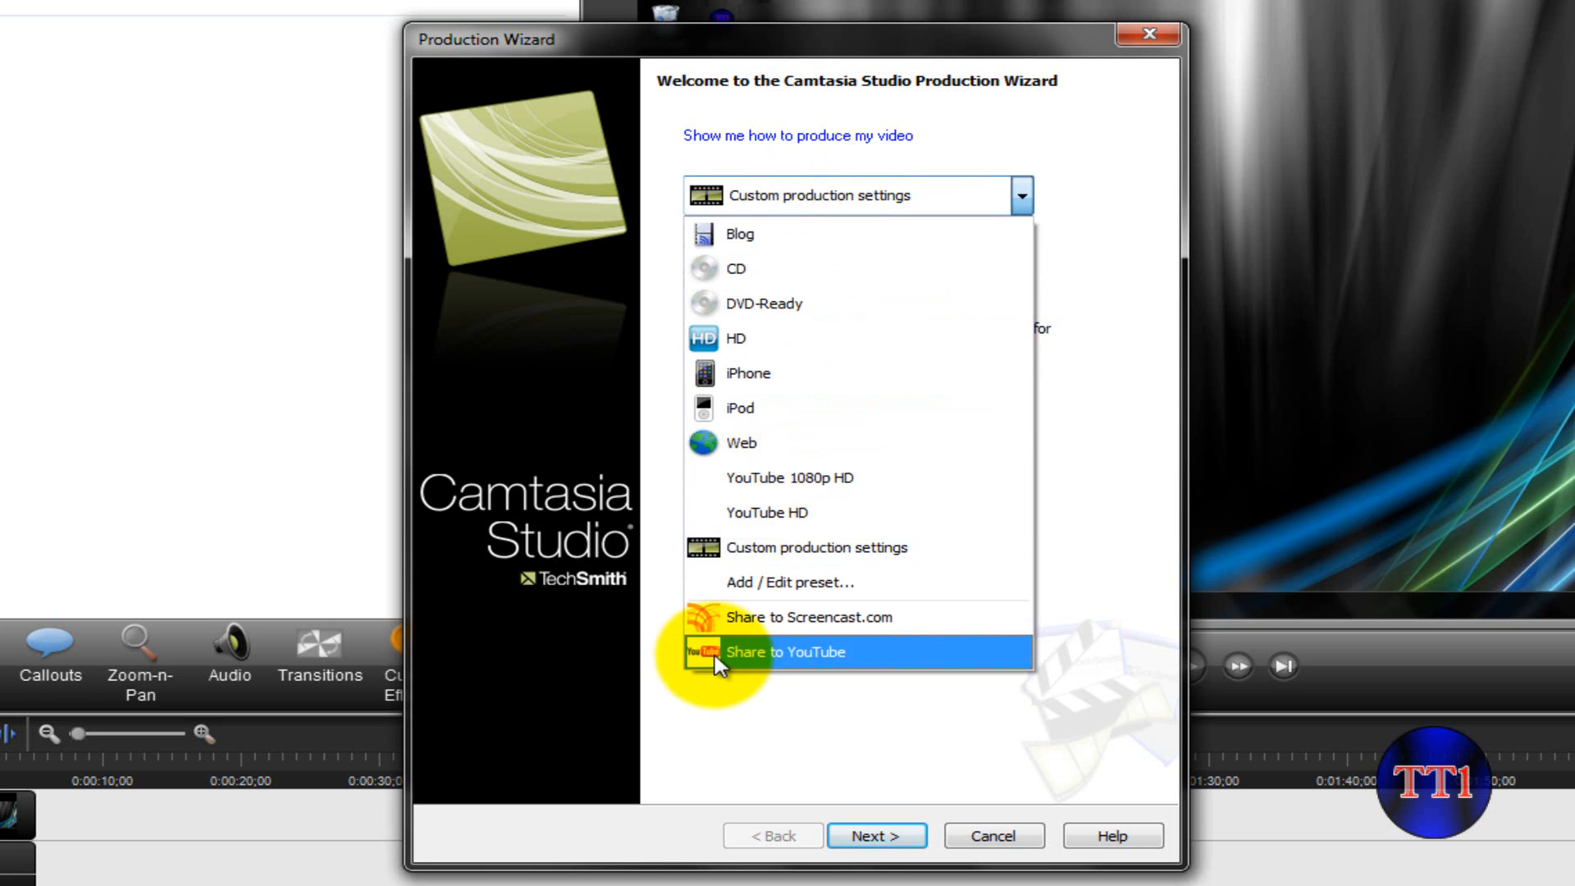
left_click(792, 582)
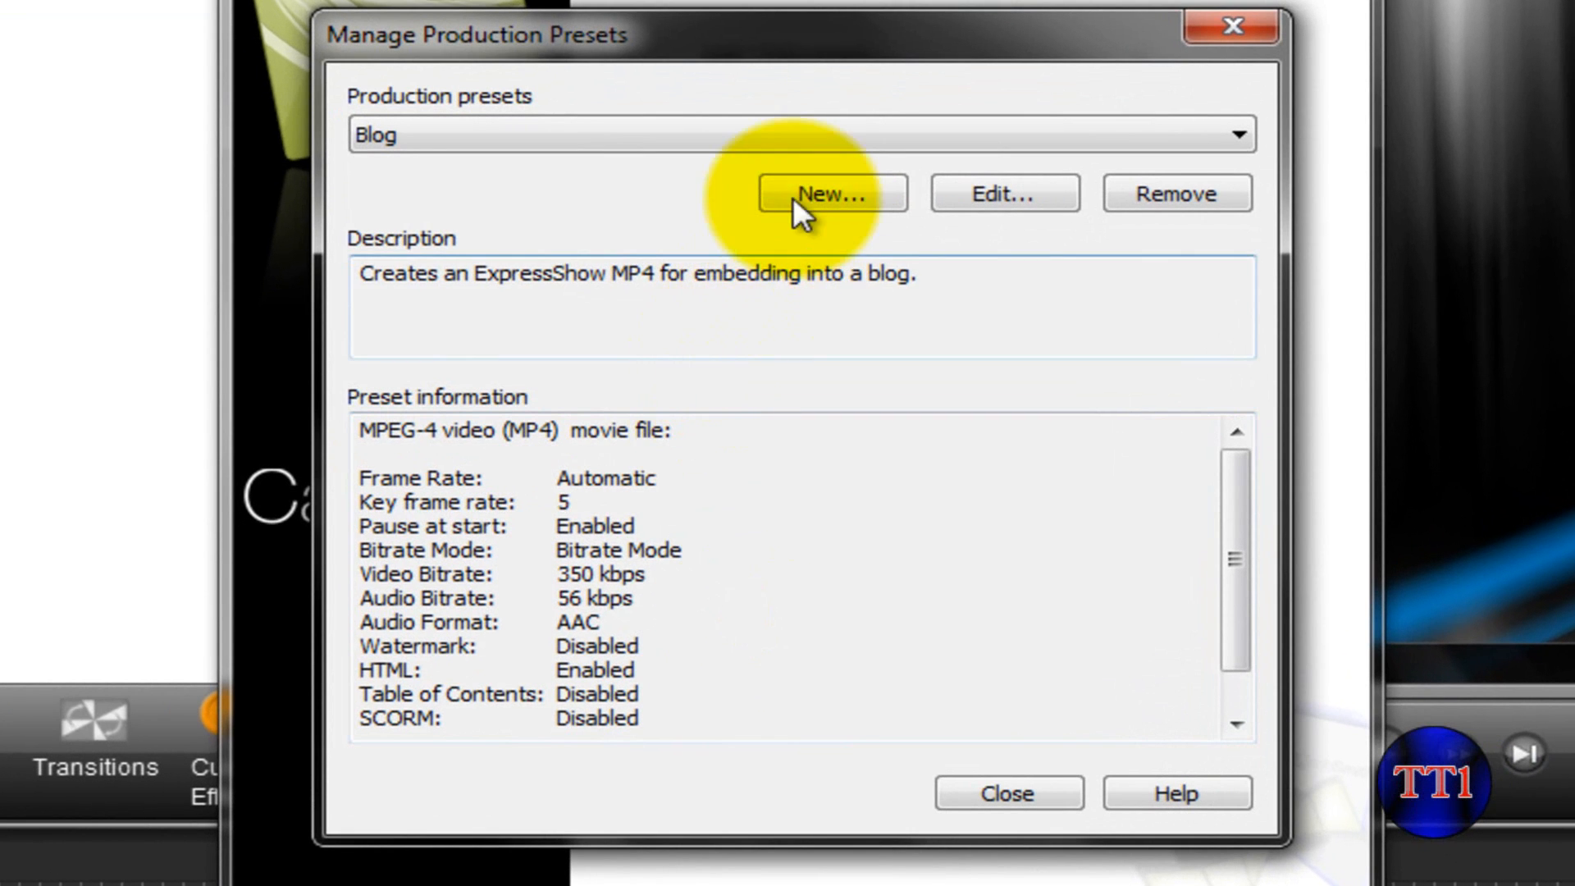
- Add a new preset named 'YouTube 1080p HD (2)' with WMV - Windows Media video format
left_click(831, 193)
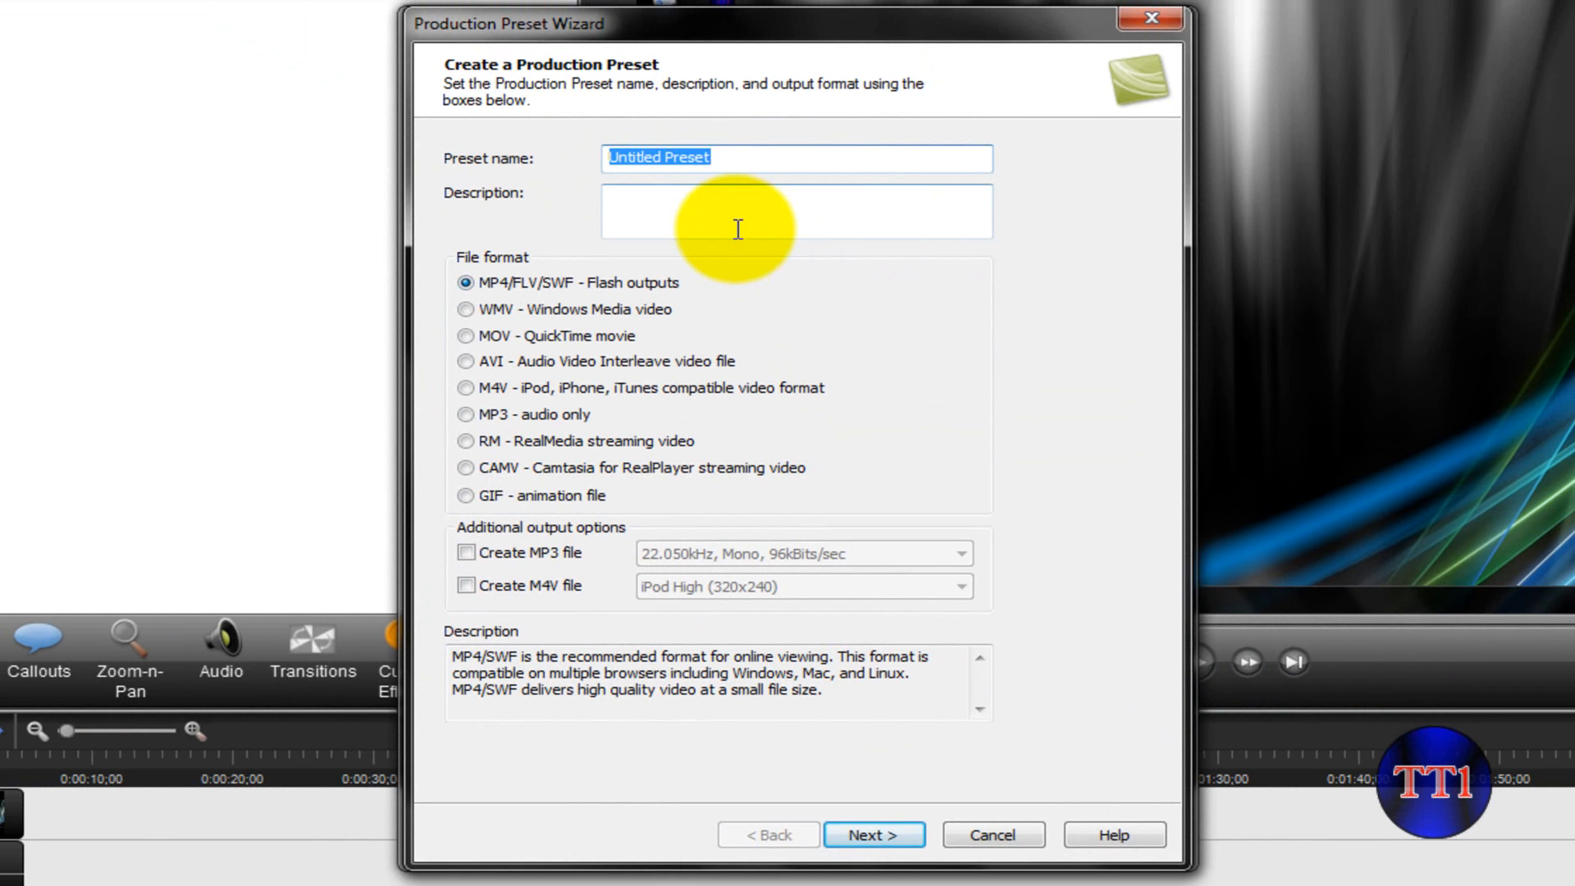
type("You")
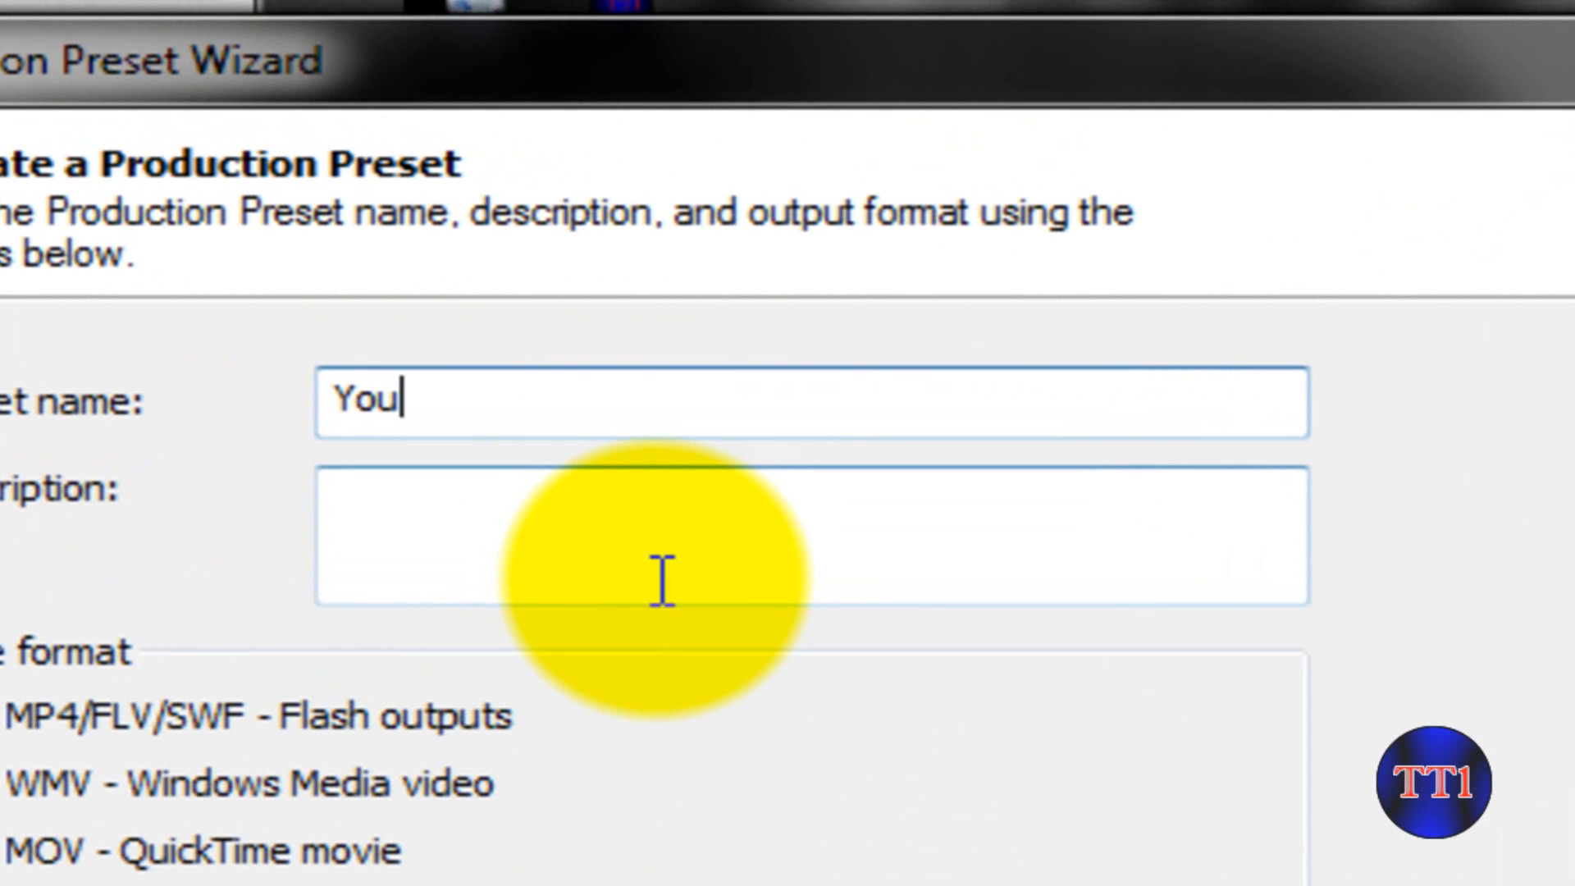
type("Tu")
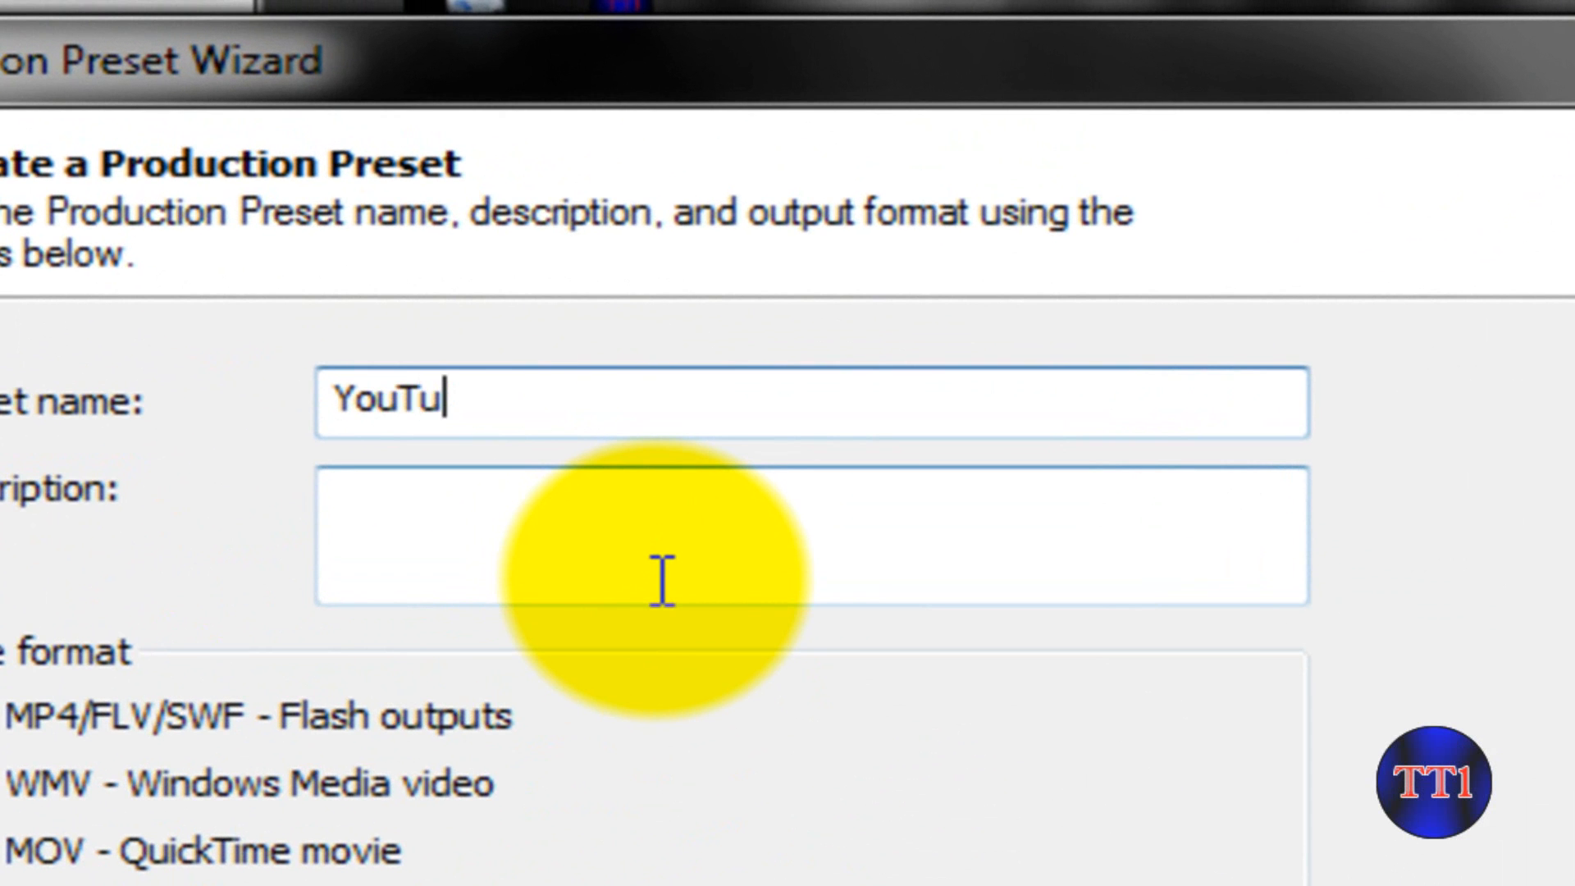
type("be")
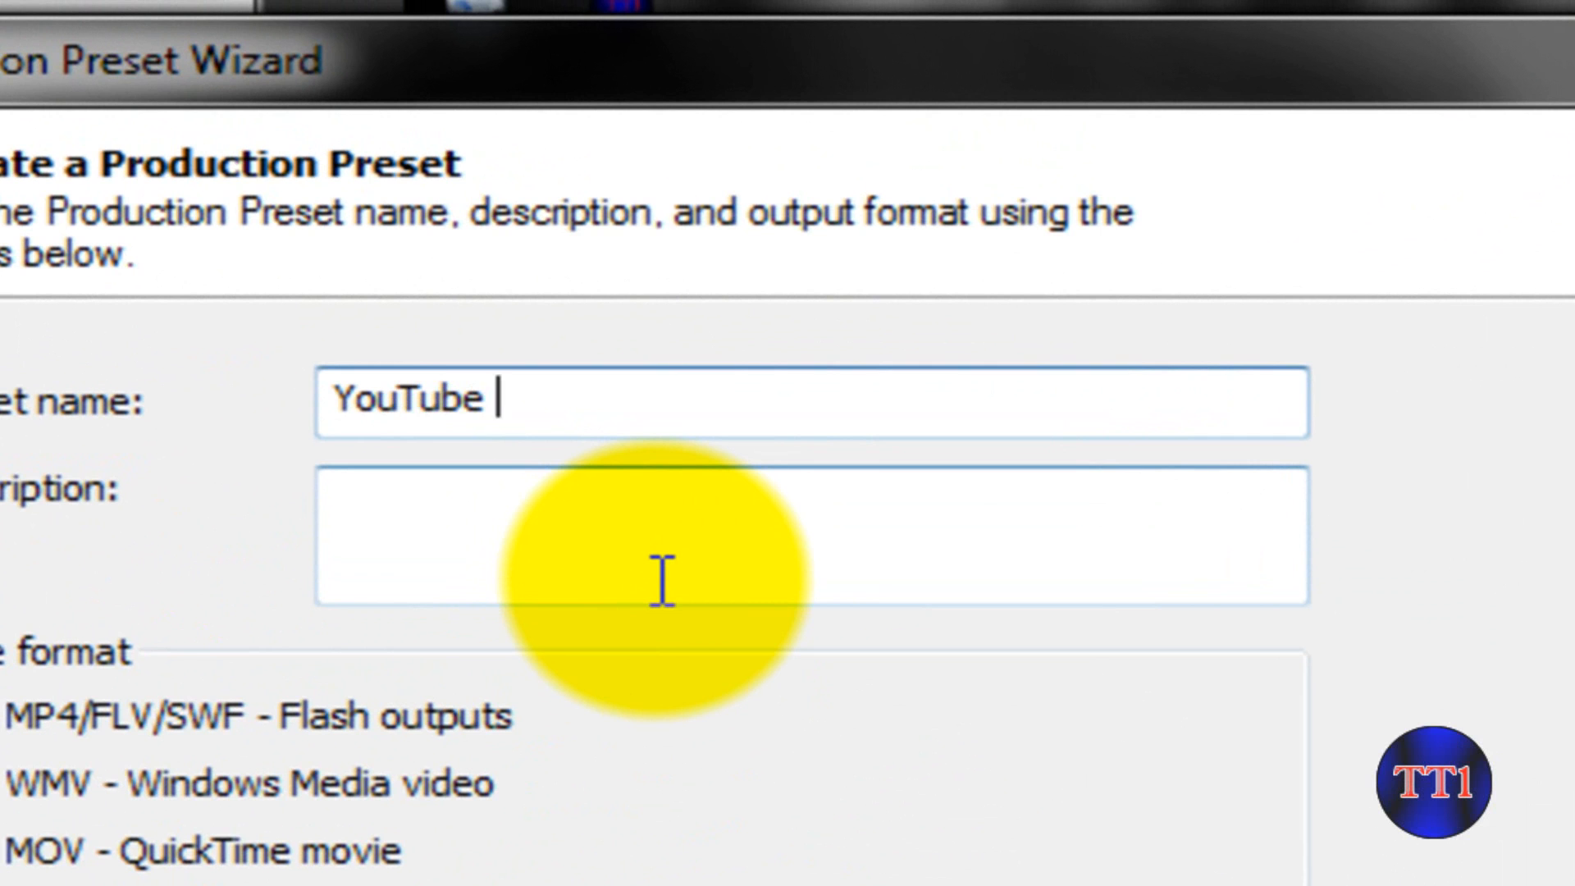
type("1080p")
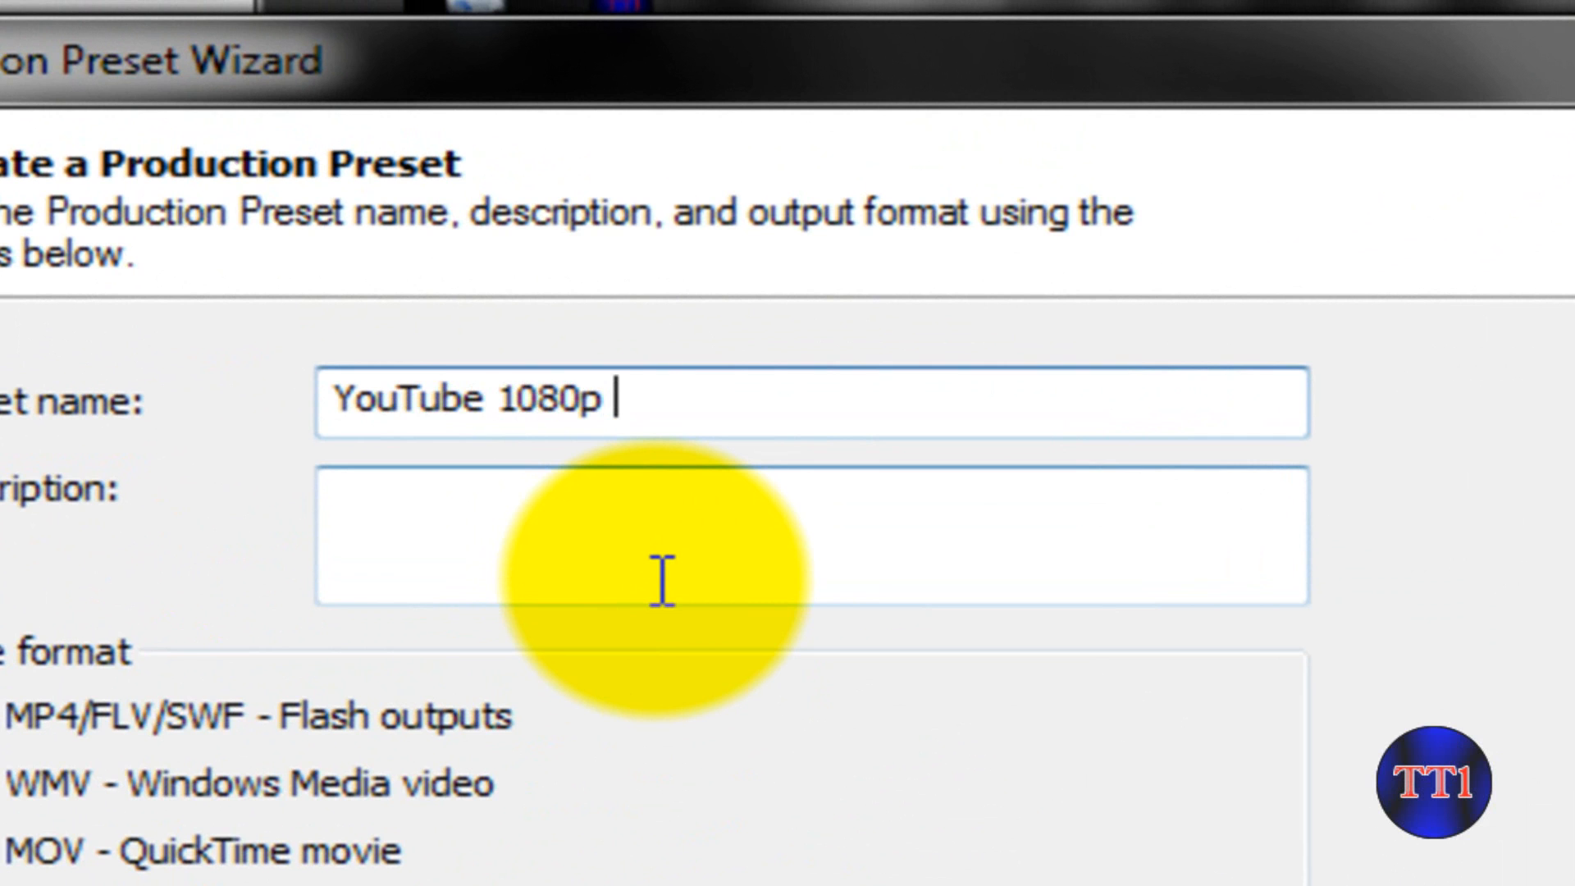
type("HD")
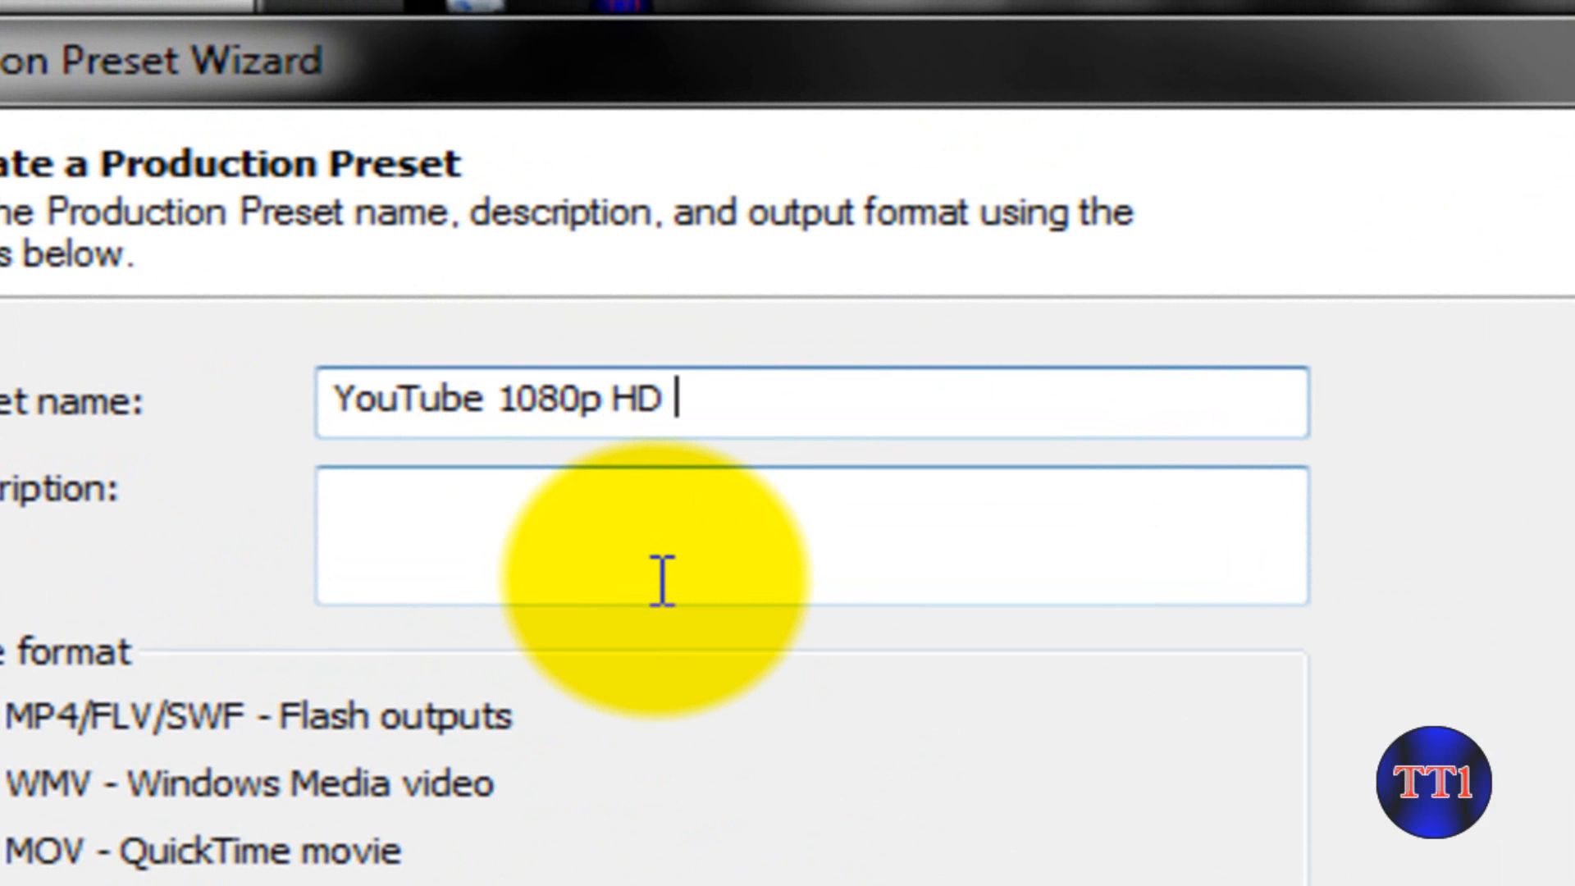
type("(2")
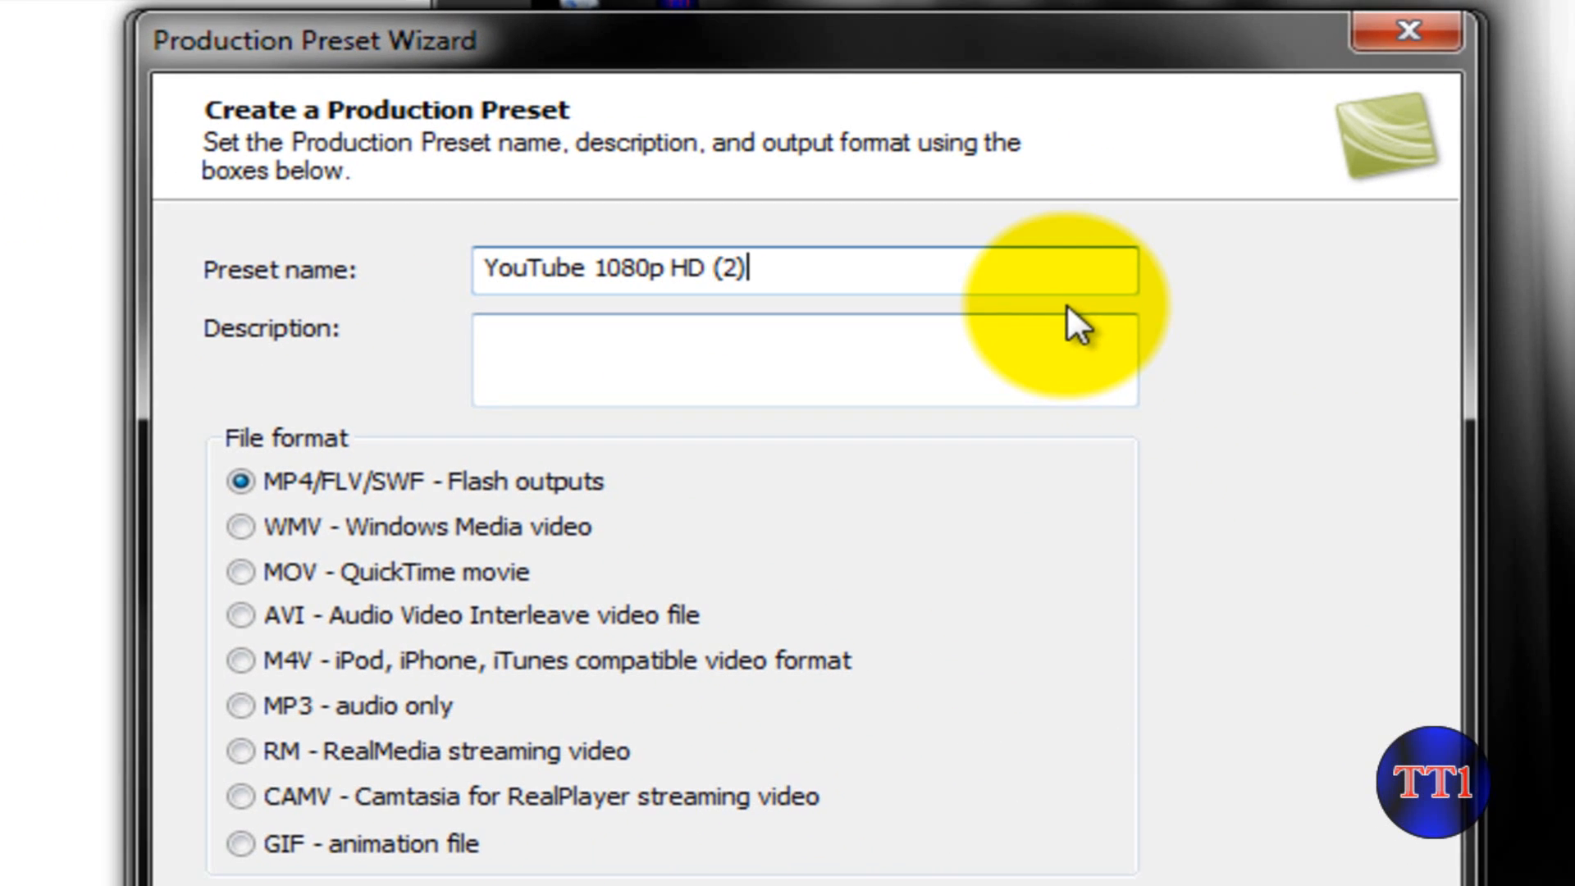
mouse_move(241, 528)
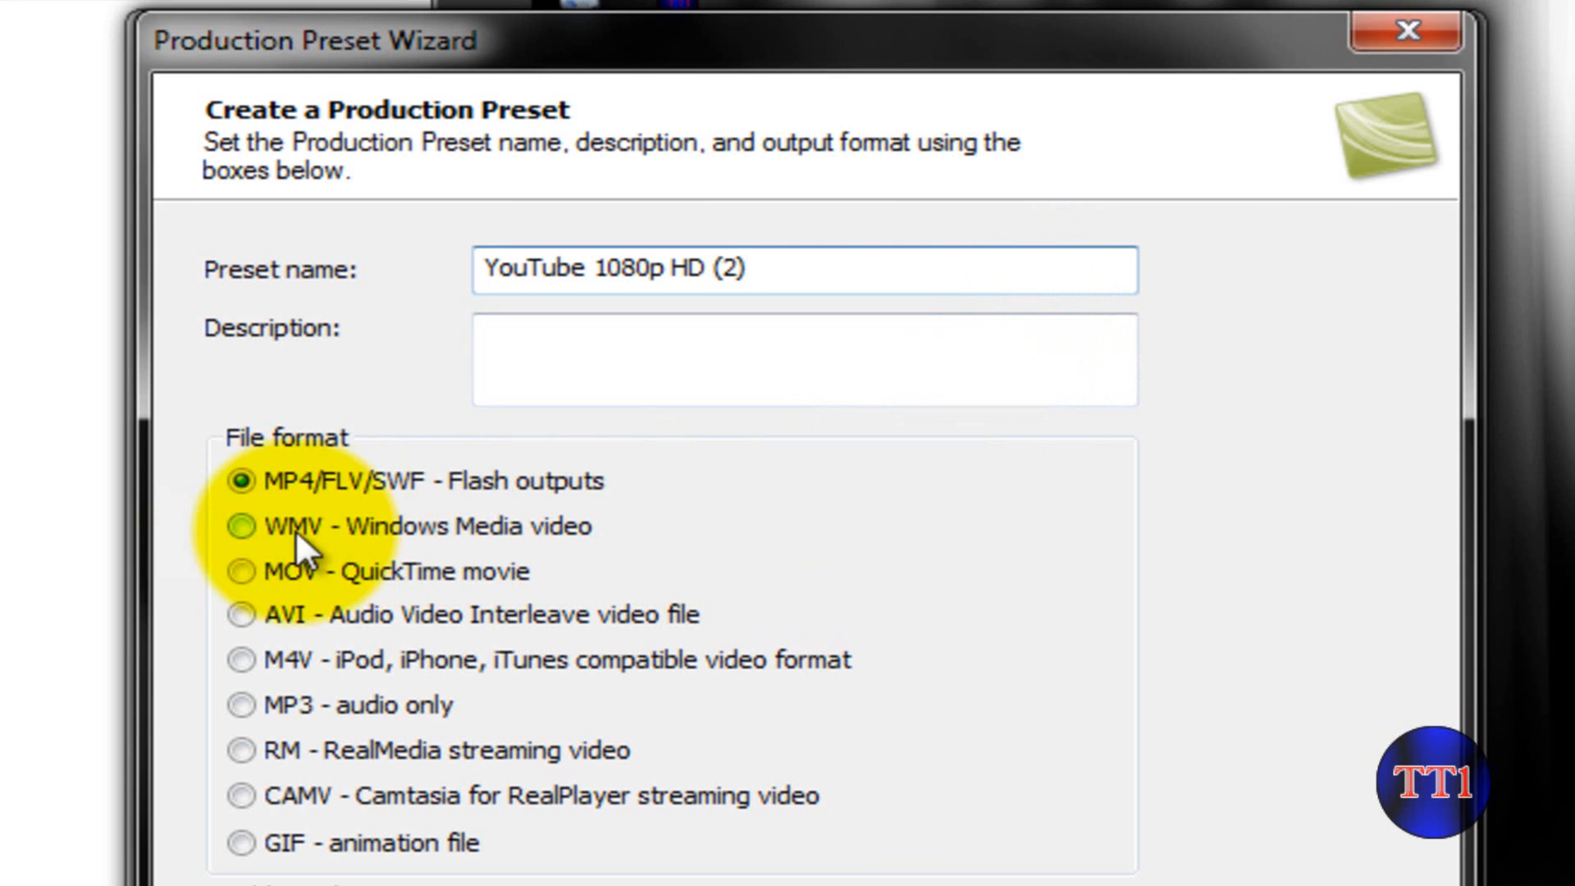
left_click(241, 525)
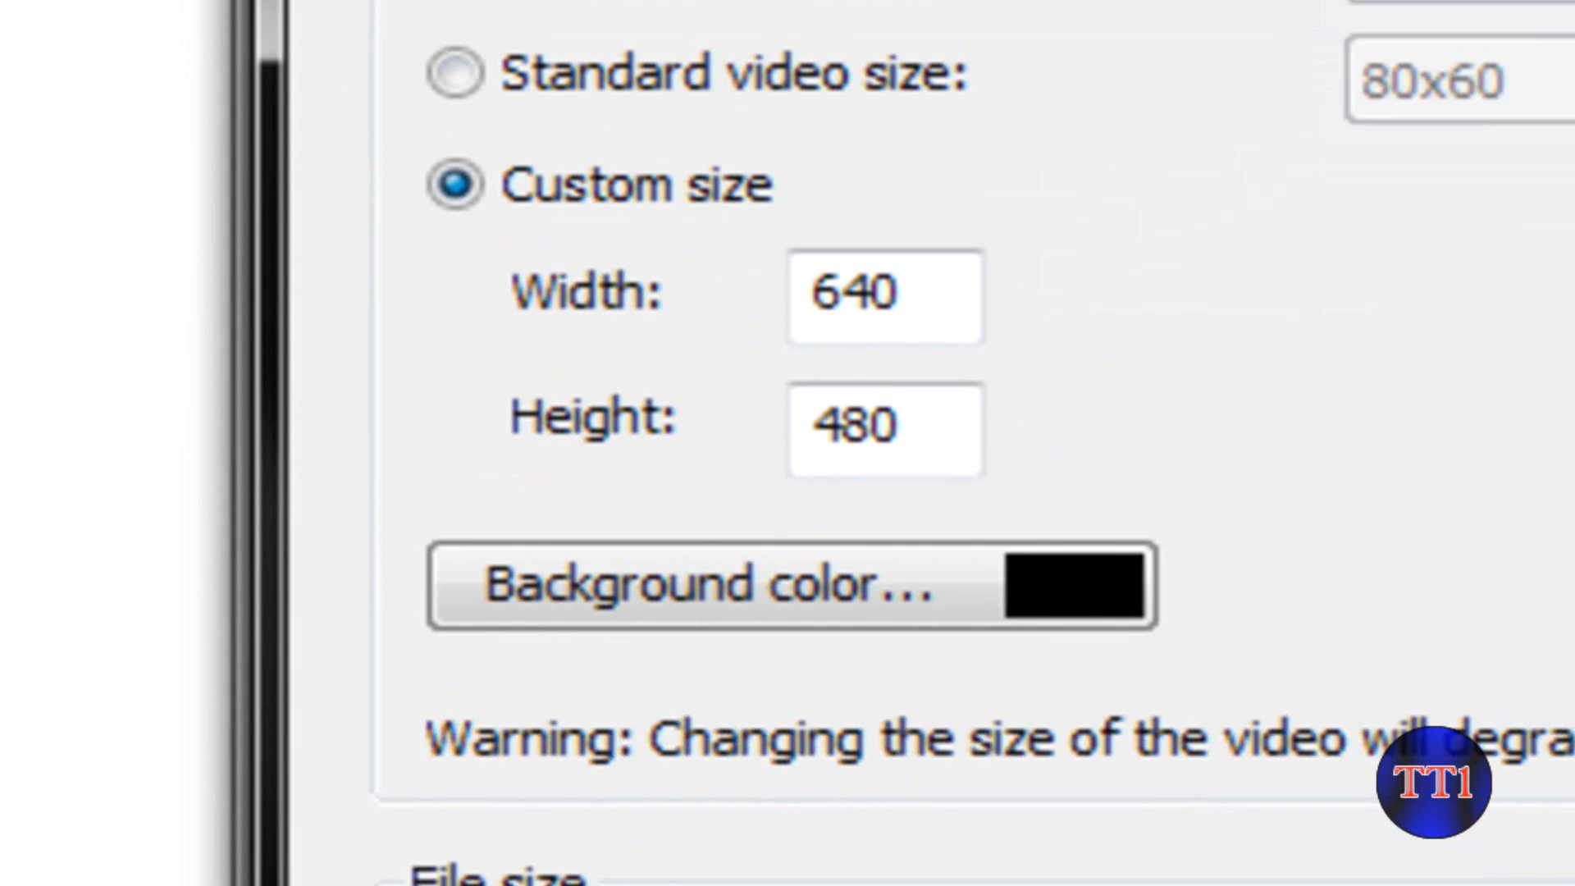
- Replace the custom video Width value with 1920
triple_click(884, 296)
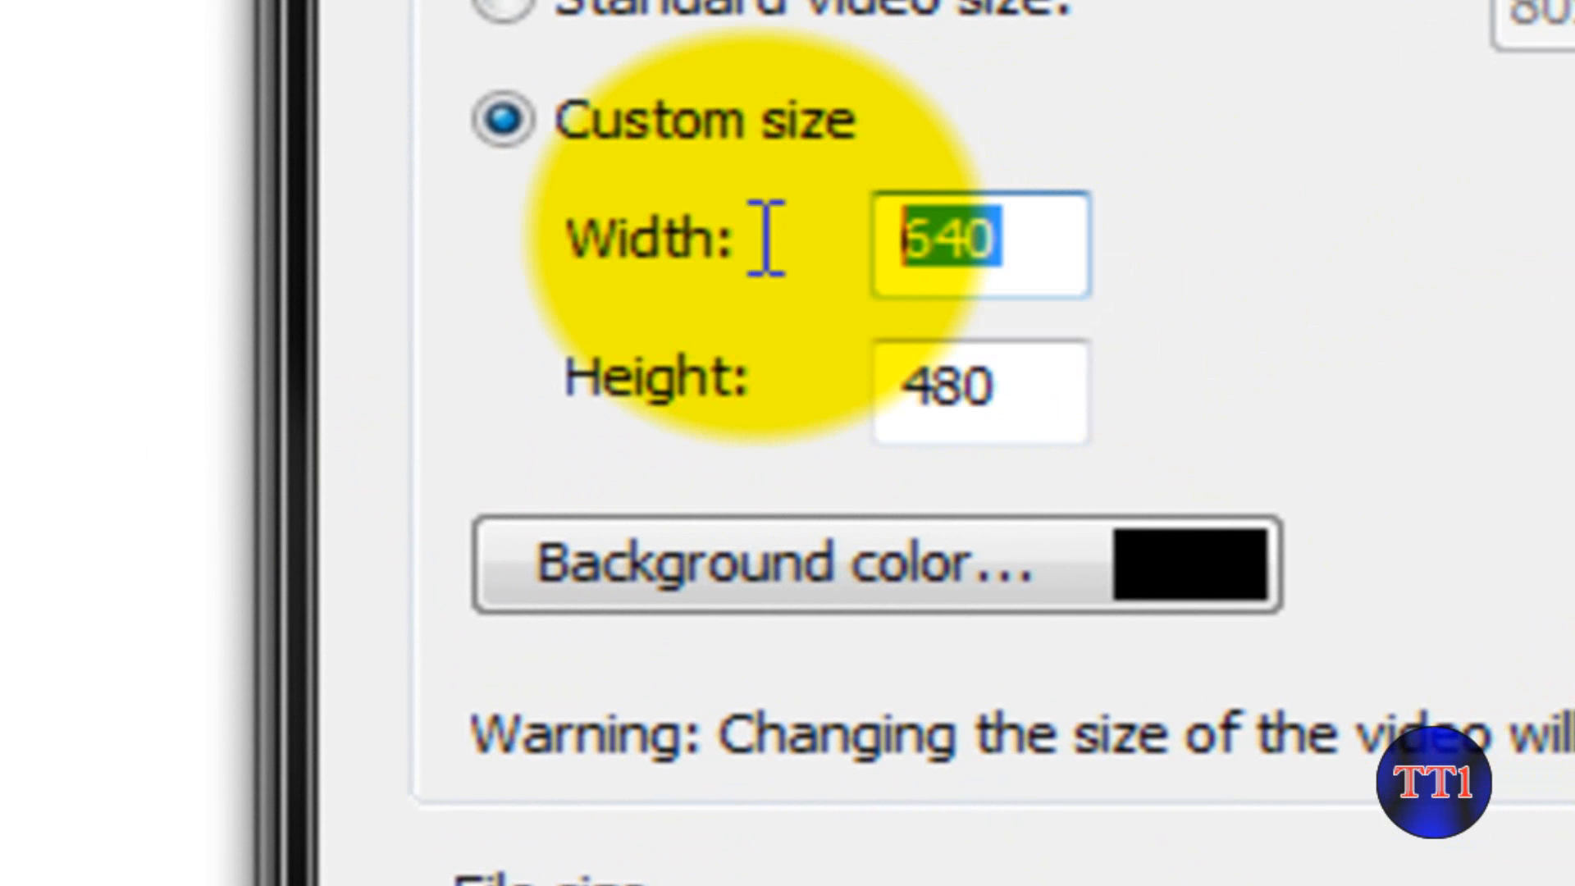
type("1")
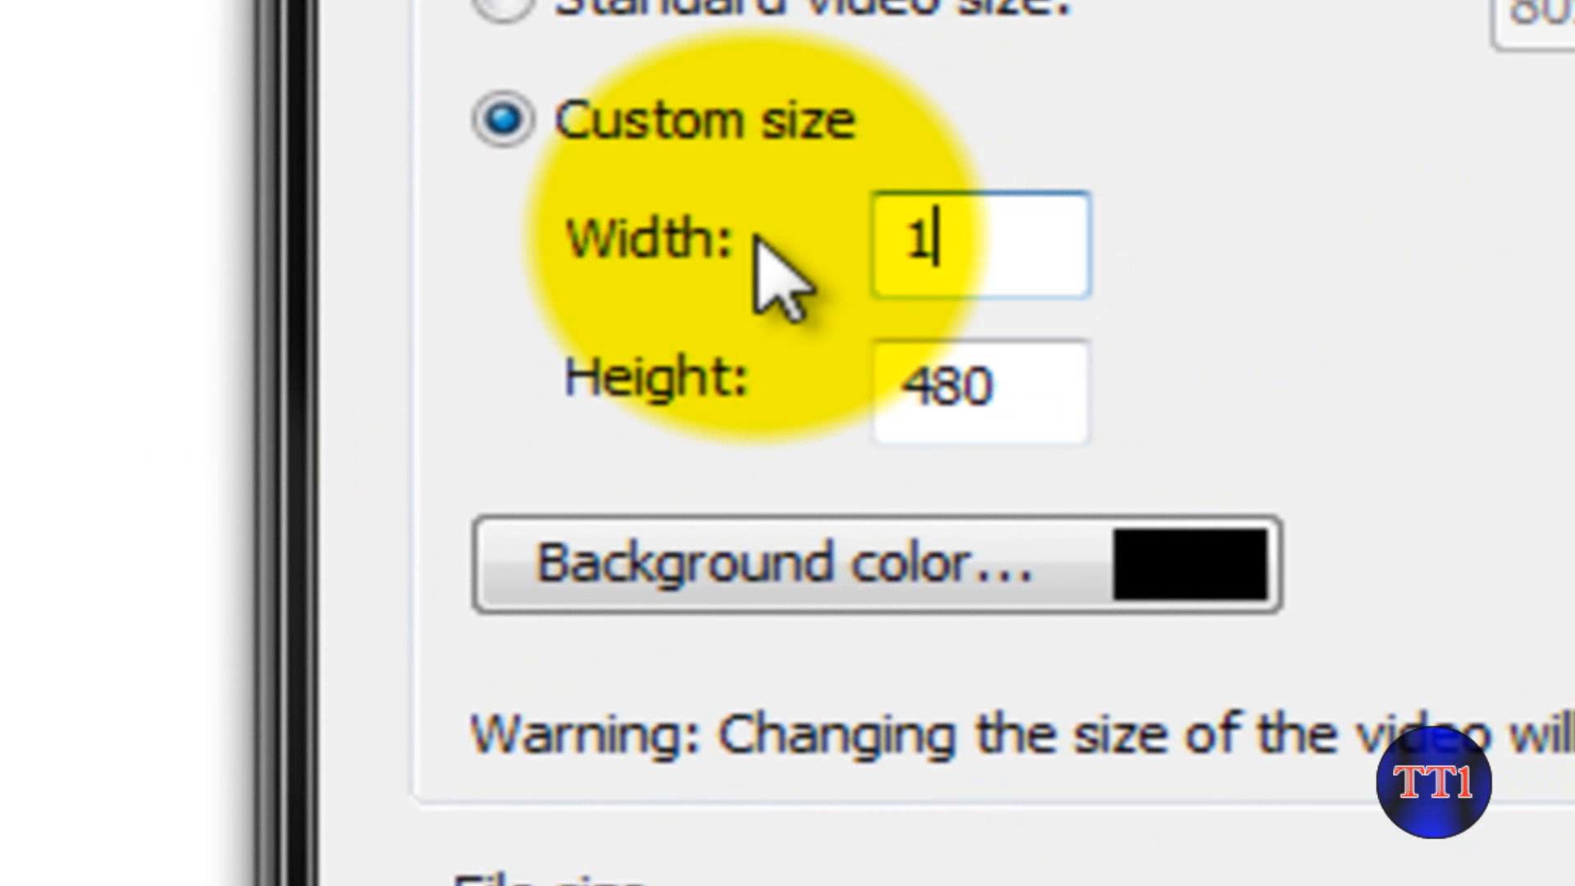
type("440")
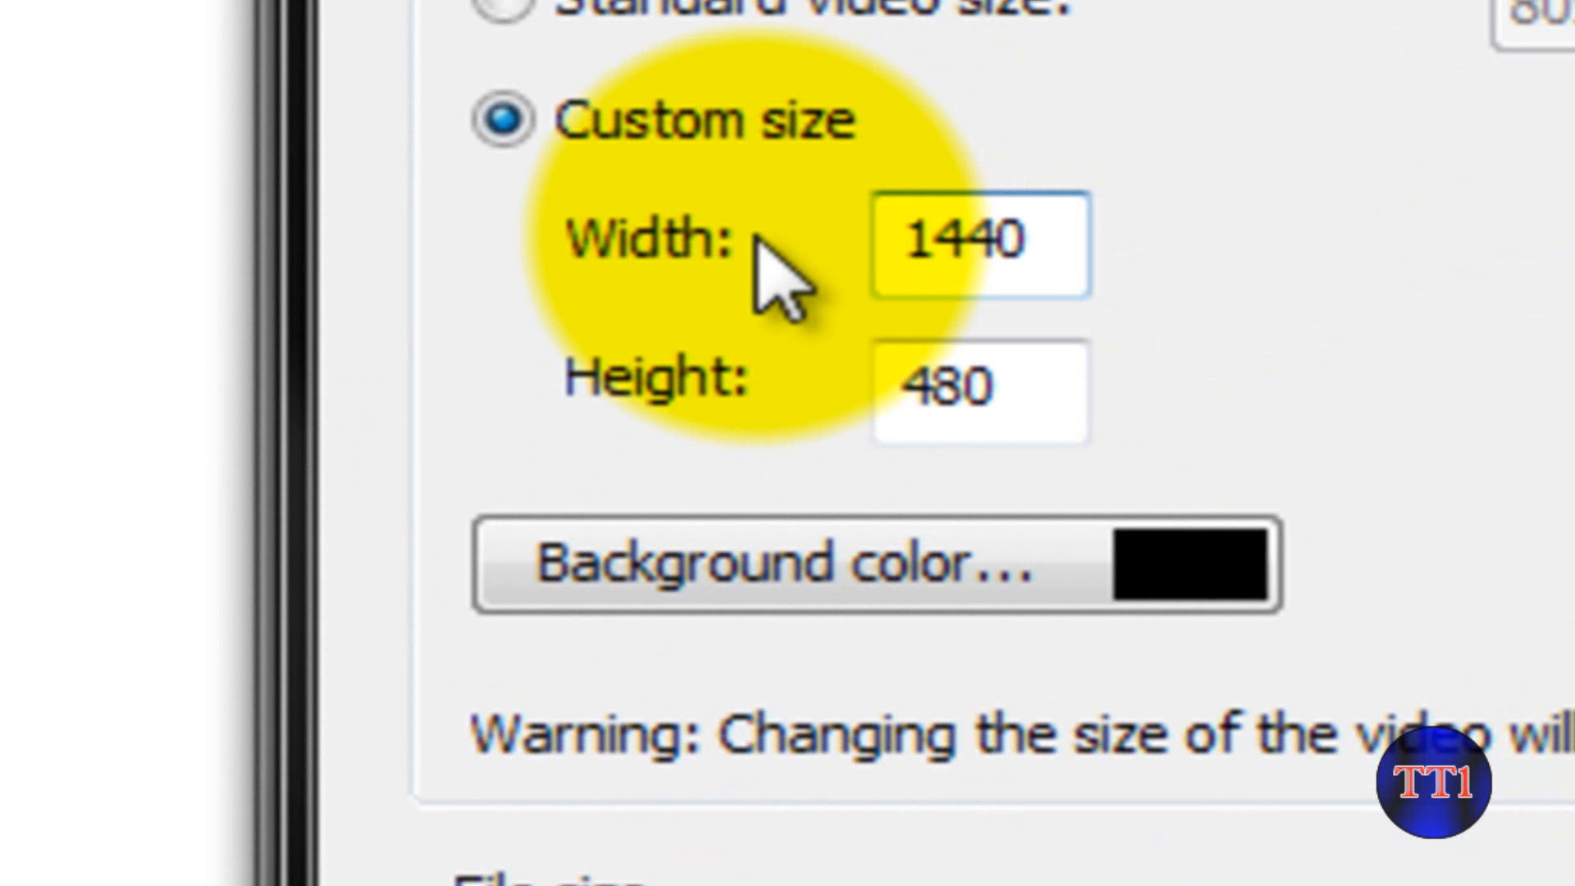
type("1")
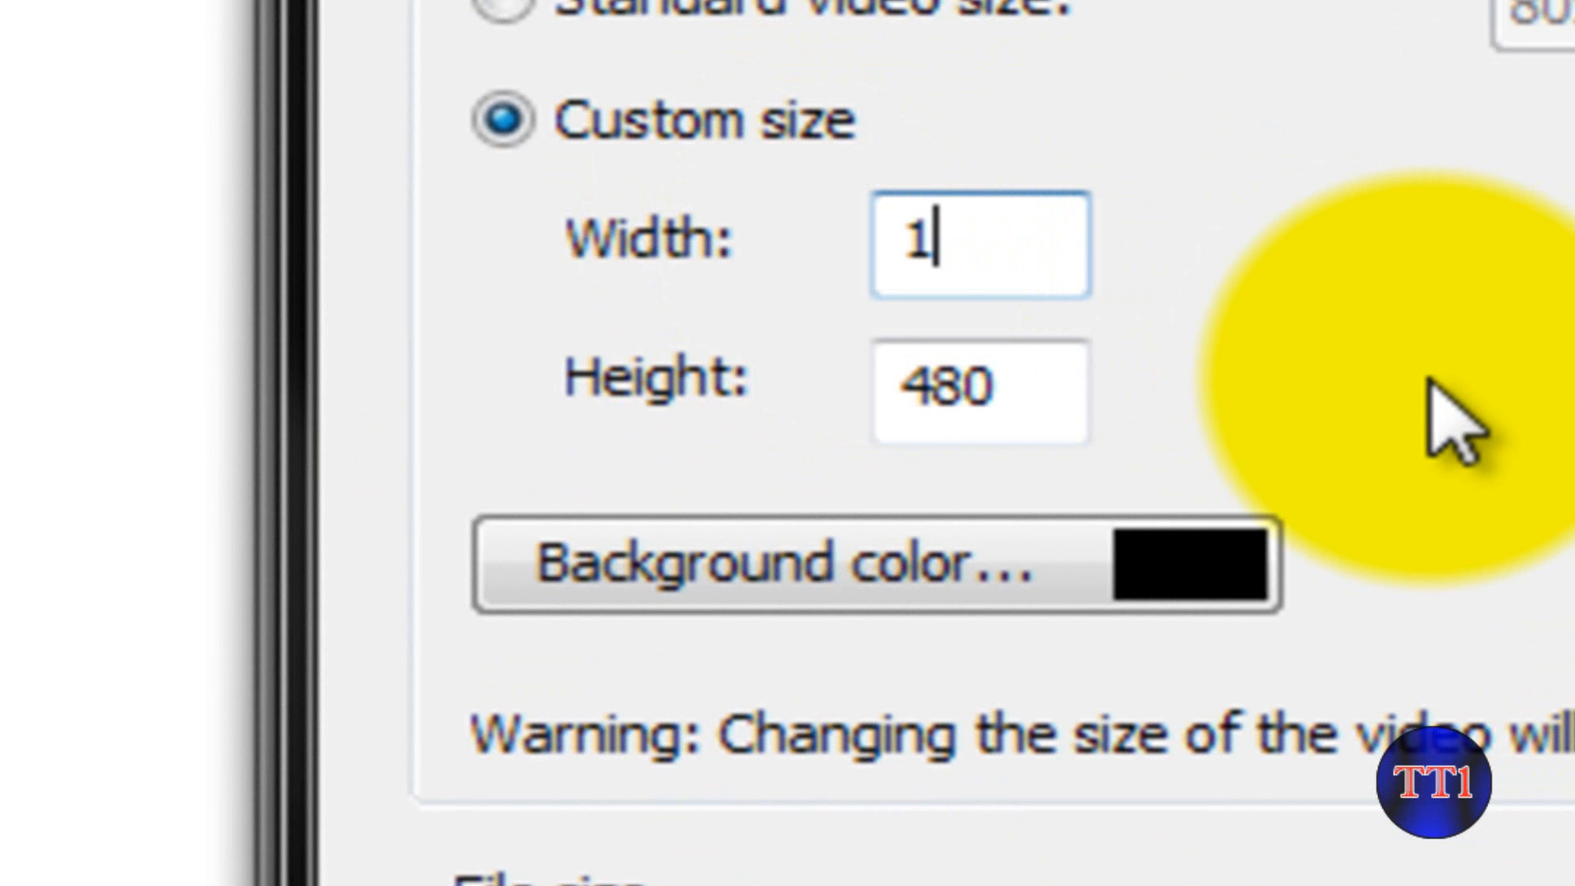
type("920")
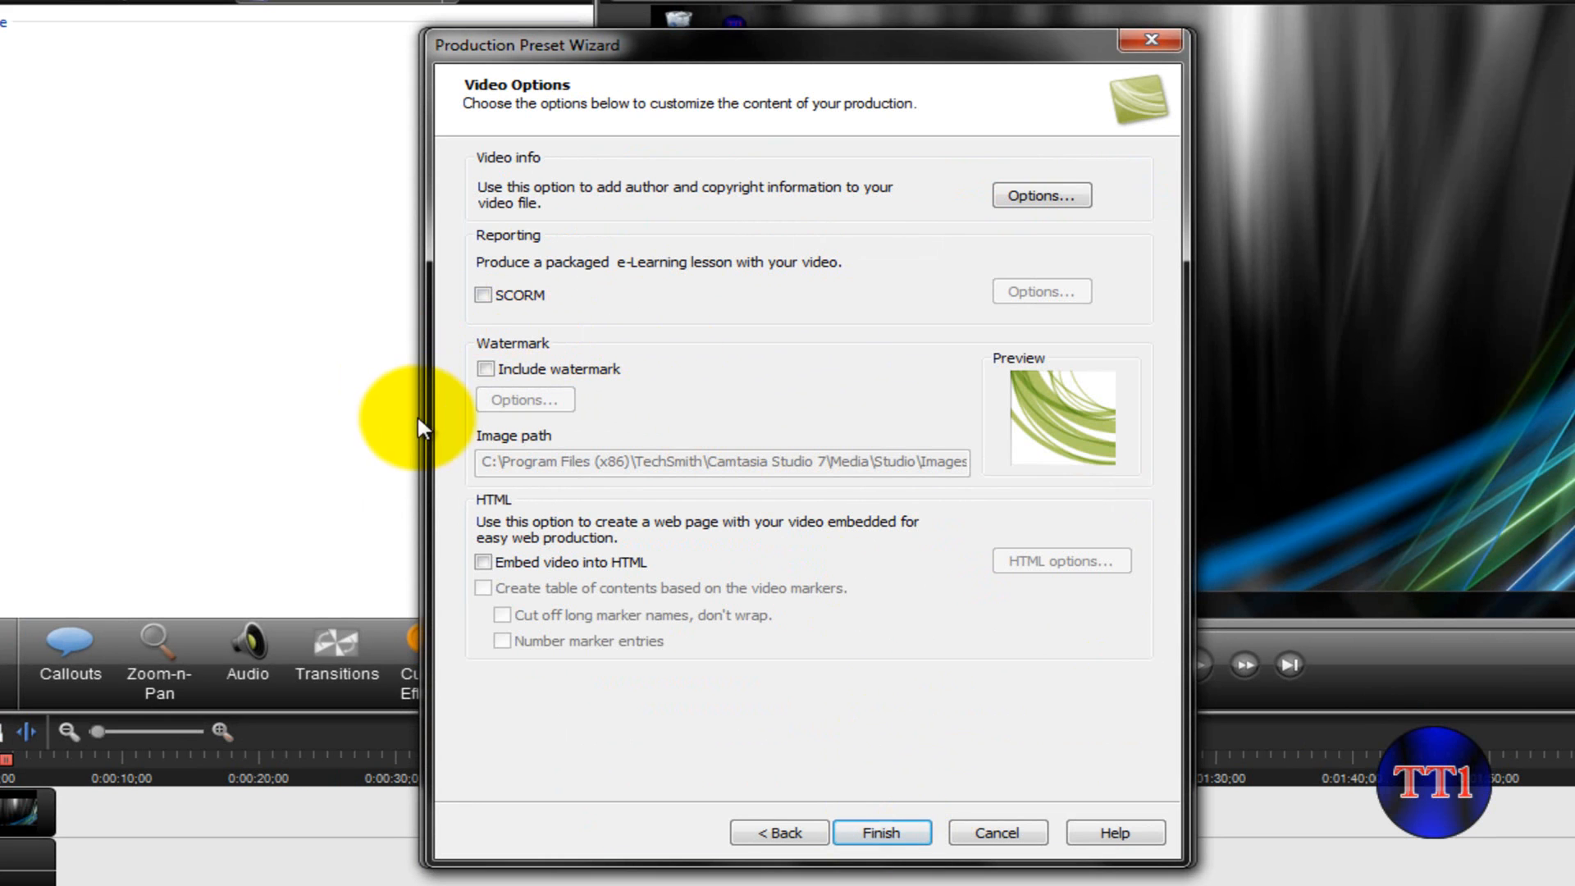
mouse_move(502, 467)
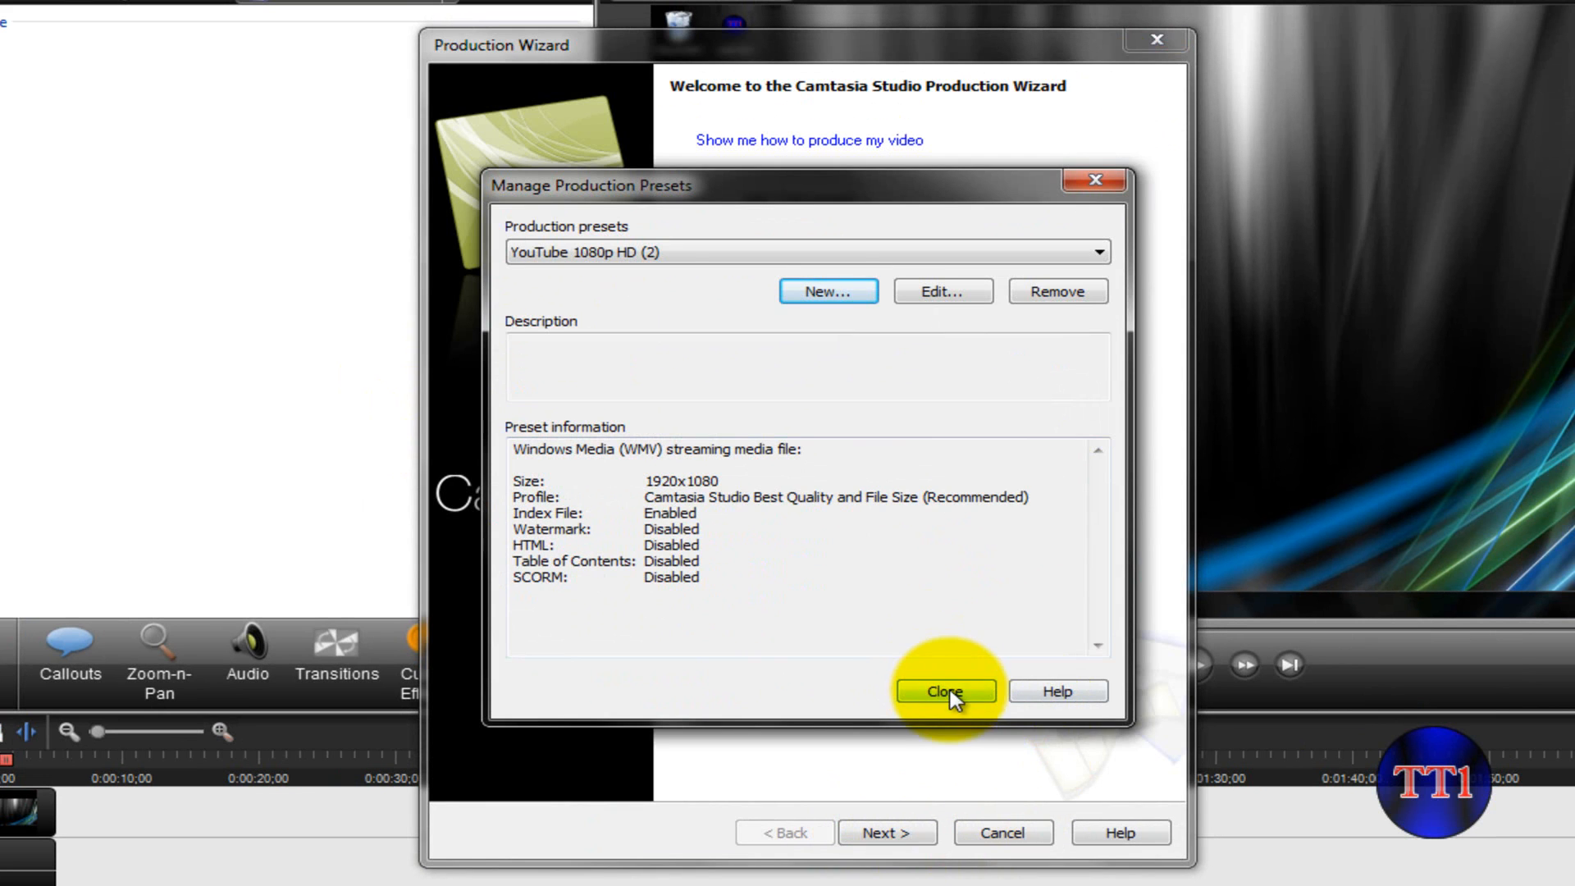
- Close Manage Production Presets with the 1920x1080 WMV preset saved
left_click(943, 691)
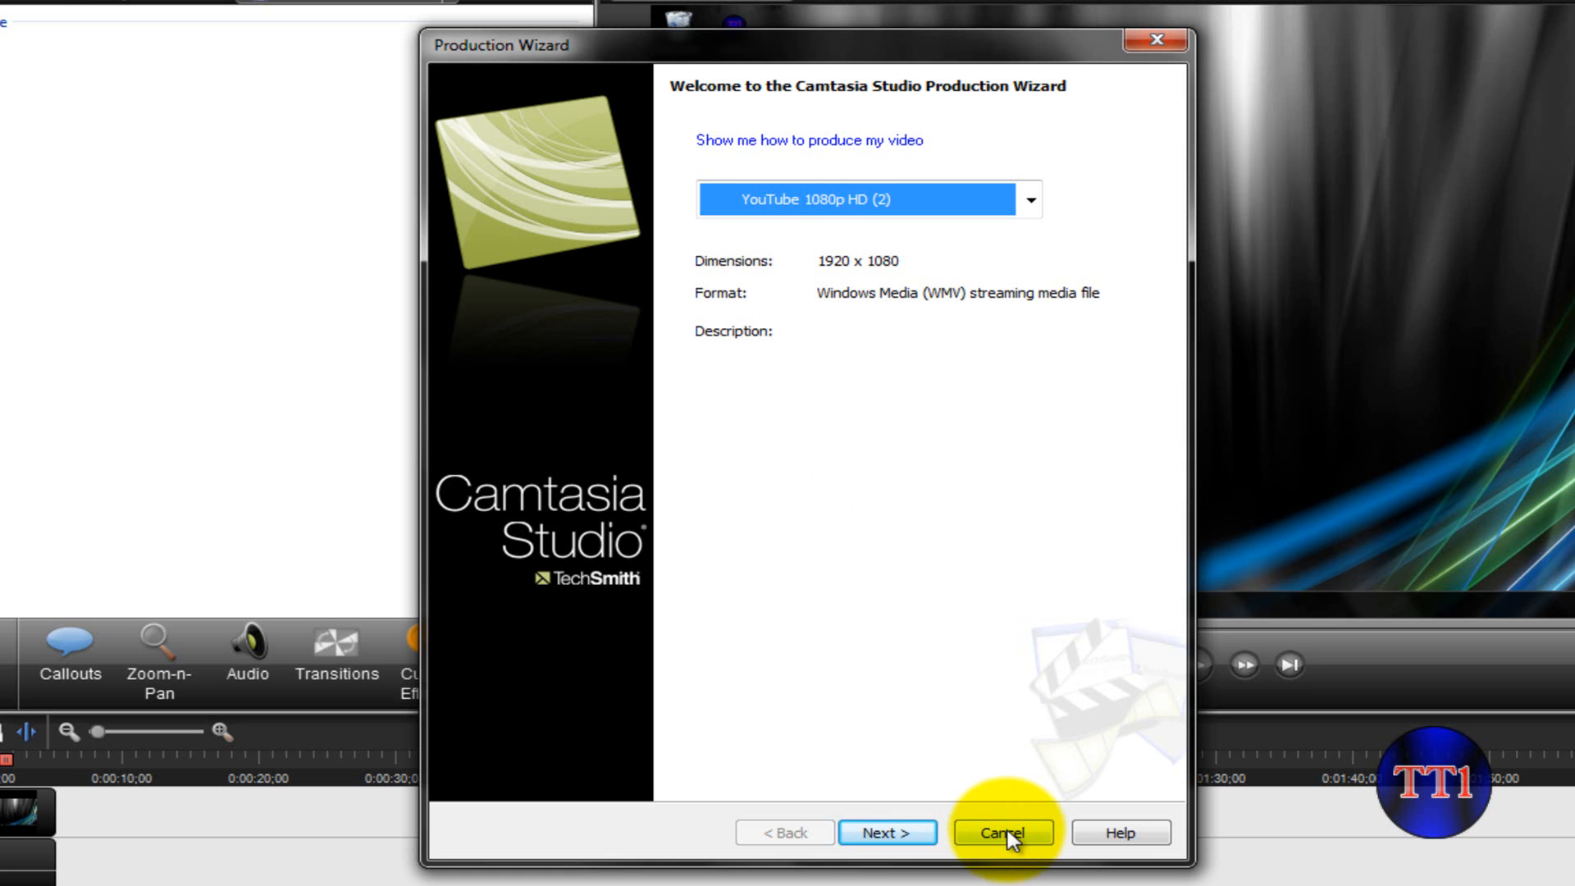
- Cancel the Production Wizard to return to the editor and timeline
left_click(1001, 831)
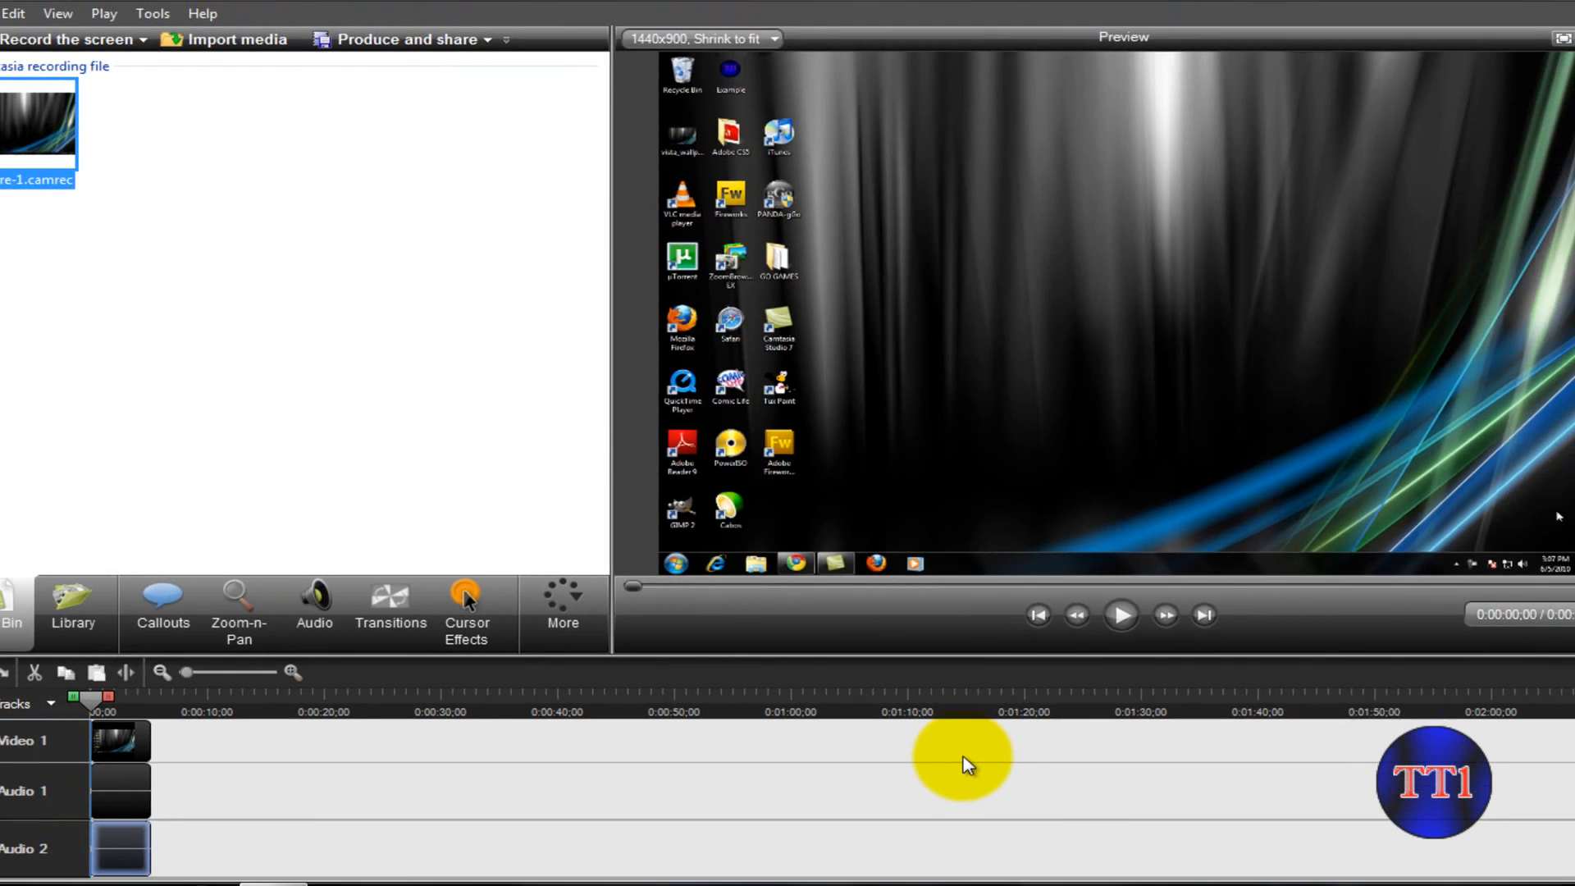